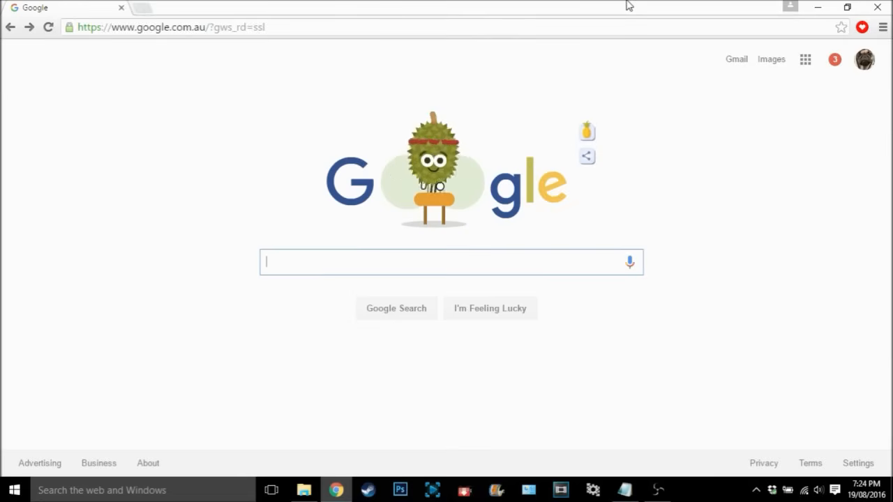
Step: Search Google for 'rarlab', open the WinRAR archiver result and go to its Downloads page
{"action": "type", "text": "r"}
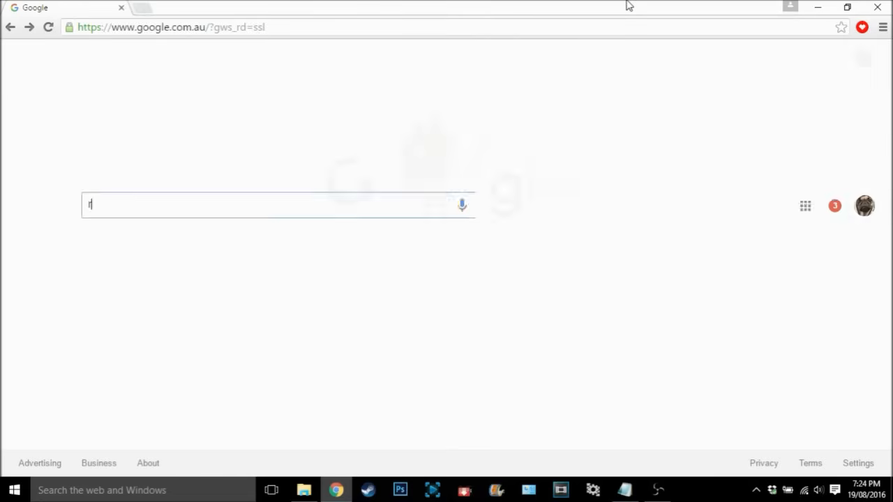
{"action": "type", "text": "rarlab"}
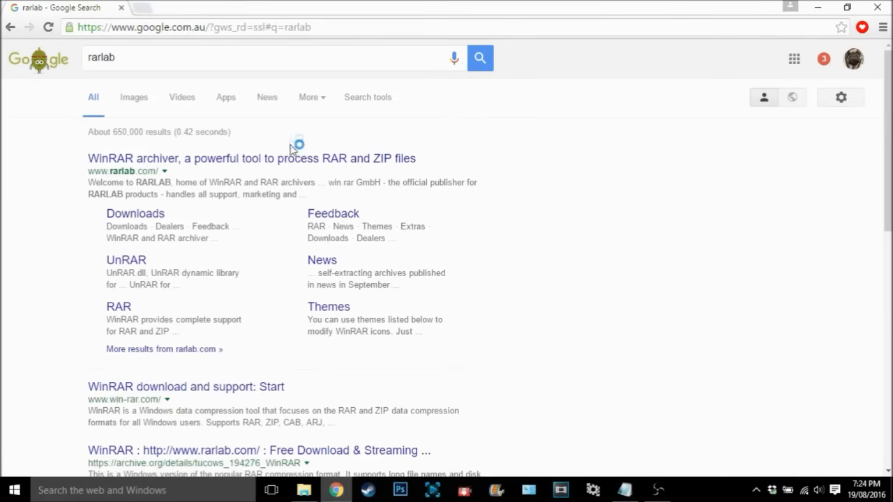
{"action": "left_click", "coordinate": [251, 159]}
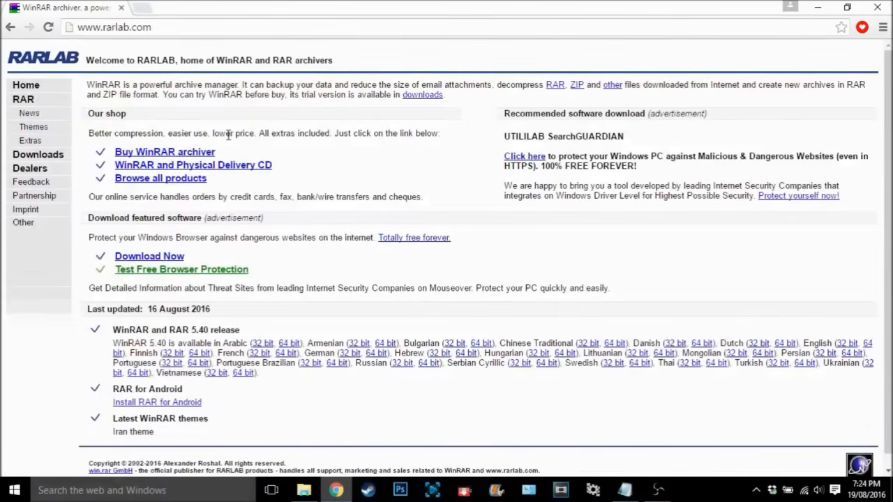
{"action": "mouse_move", "coordinate": [37, 153]}
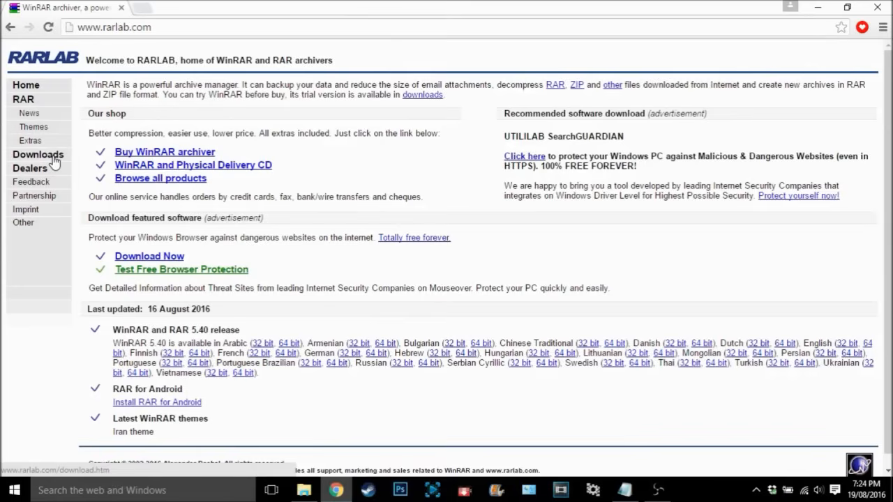
{"action": "left_click", "coordinate": [38, 154]}
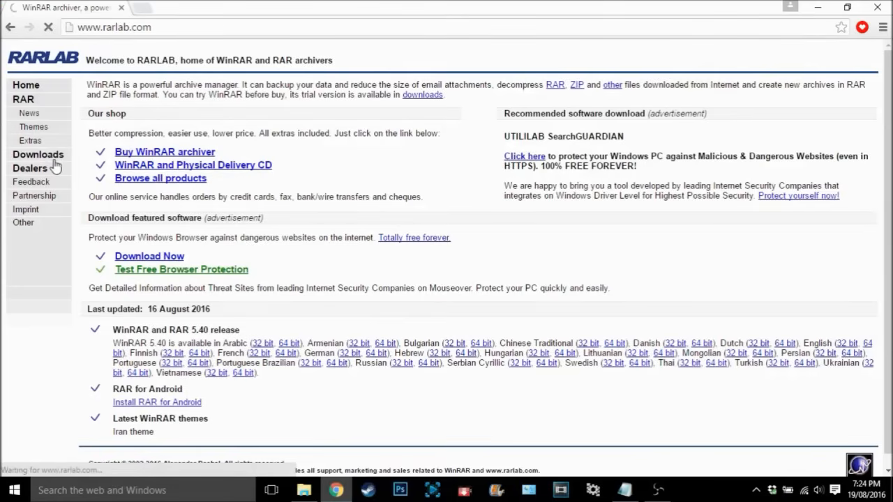
Step: Download the English 64-bit winrar-x64-540.exe installer and run it from the download bar
{"action": "left_click", "coordinate": [38, 153]}
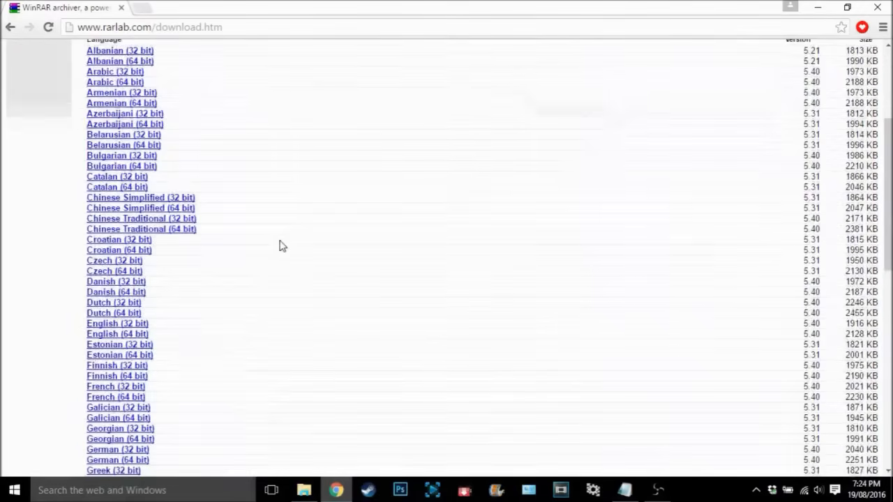
{"action": "scroll", "scroll_direction": "down", "scroll_amount": 3}
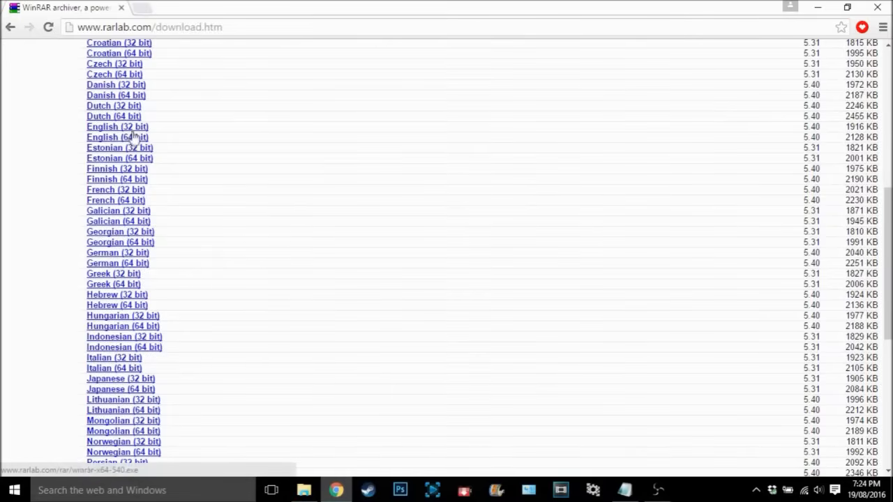
{"action": "mouse_move", "coordinate": [132, 137]}
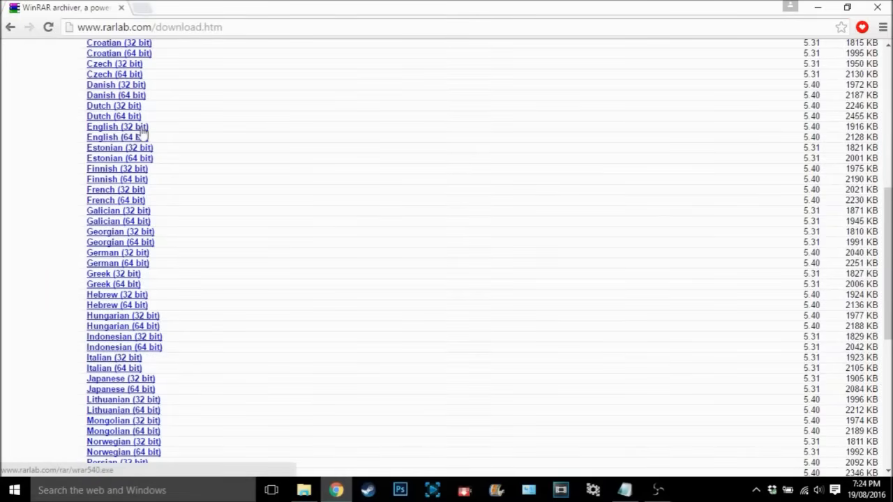
{"action": "left_click", "coordinate": [112, 137]}
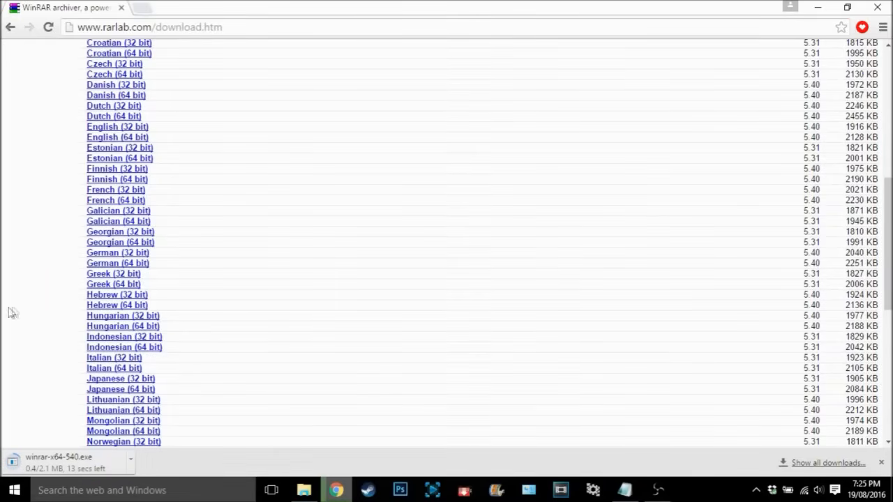
{"action": "mouse_move", "coordinate": [56, 368]}
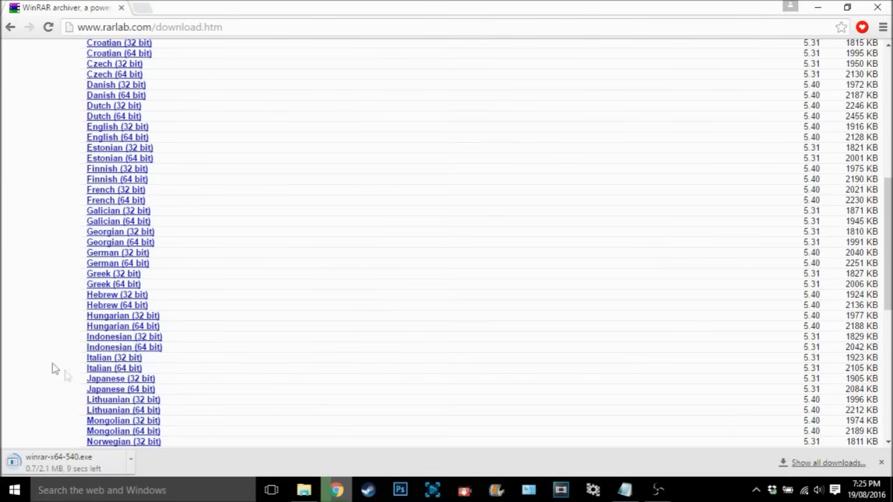
{"action": "mouse_move", "coordinate": [131, 273]}
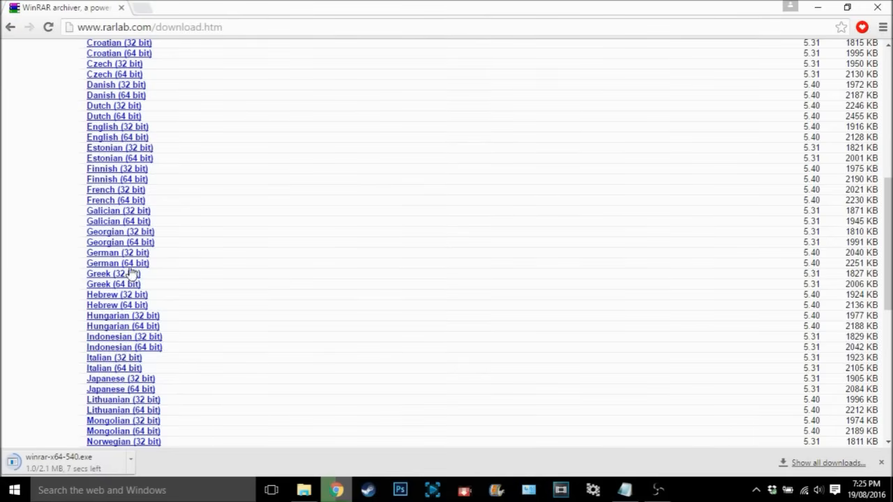
{"action": "mouse_move", "coordinate": [101, 399]}
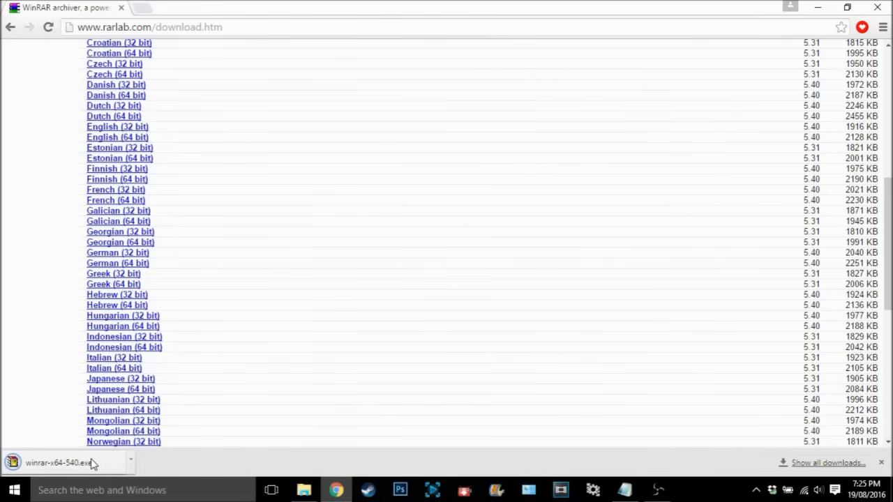
{"action": "left_click", "coordinate": [58, 463]}
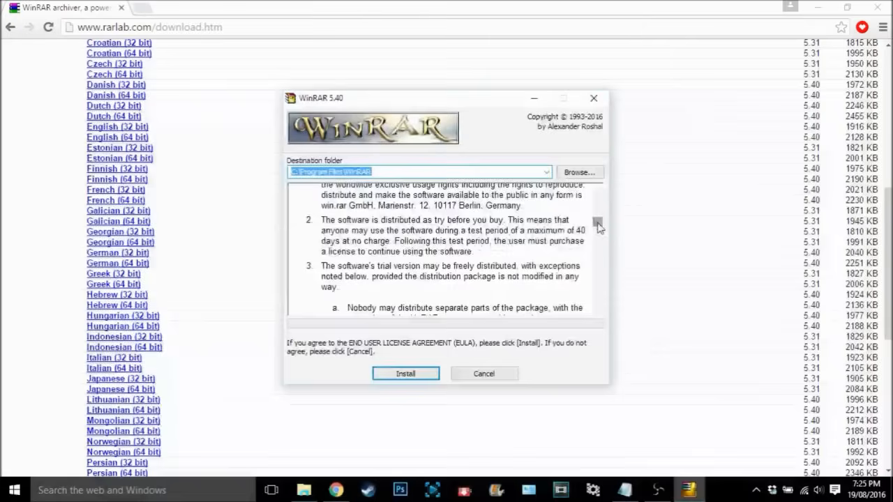
Step: Accept the licence and install WinRAR 5.40 into C:\Program Files\WinRAR
{"action": "scroll", "scroll_direction": "down", "scroll_amount": 3}
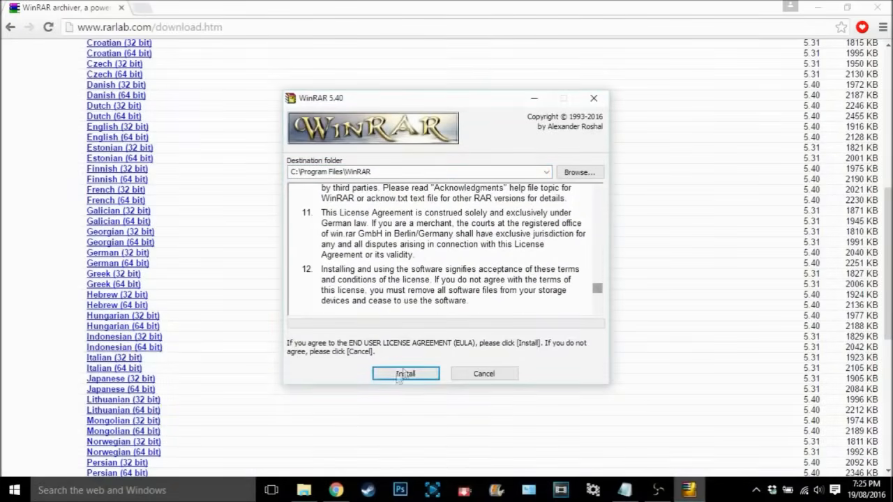
{"action": "left_click", "coordinate": [405, 374]}
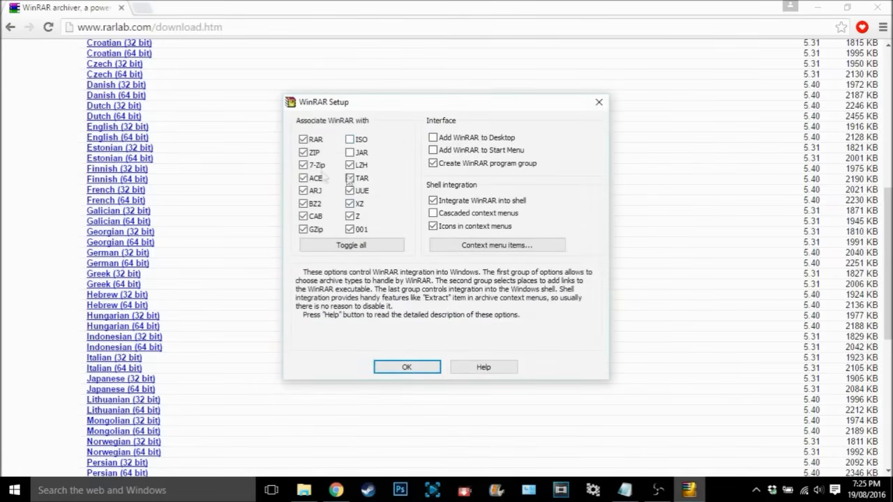
Step: Confirm the default file-association and shell-integration options with OK
{"action": "left_click", "coordinate": [352, 246]}
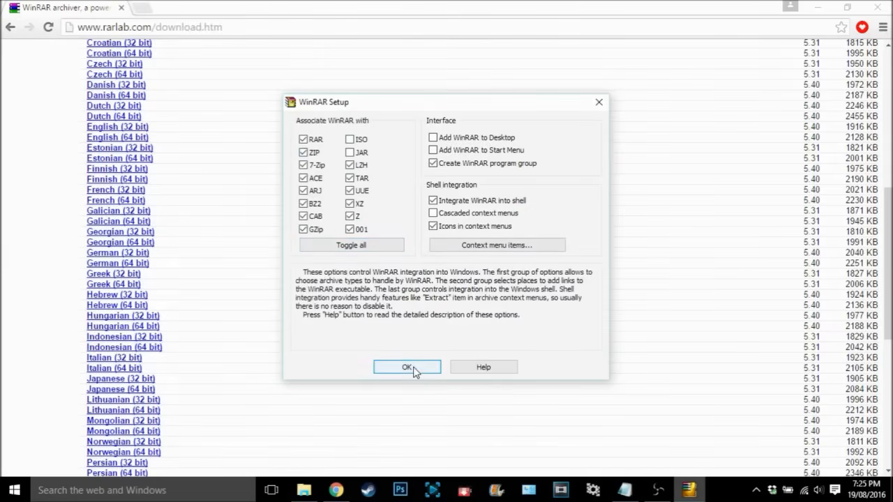
{"action": "left_click", "coordinate": [407, 367]}
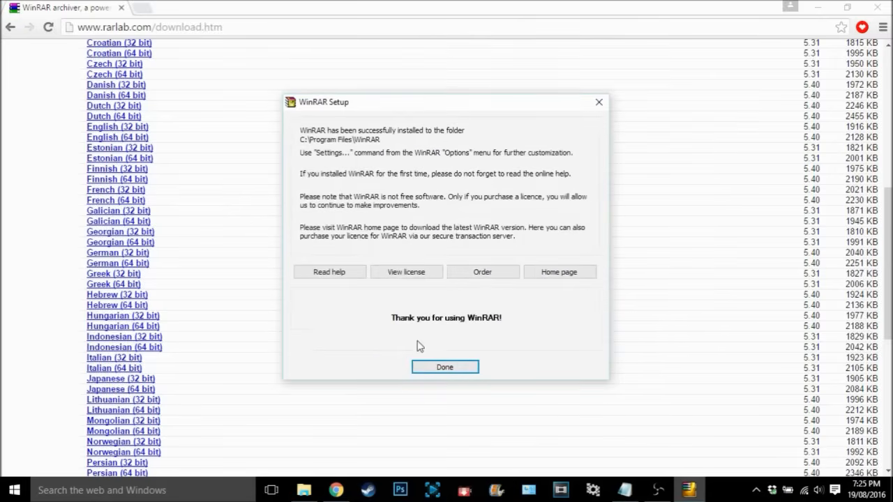
{"action": "mouse_move", "coordinate": [527, 351]}
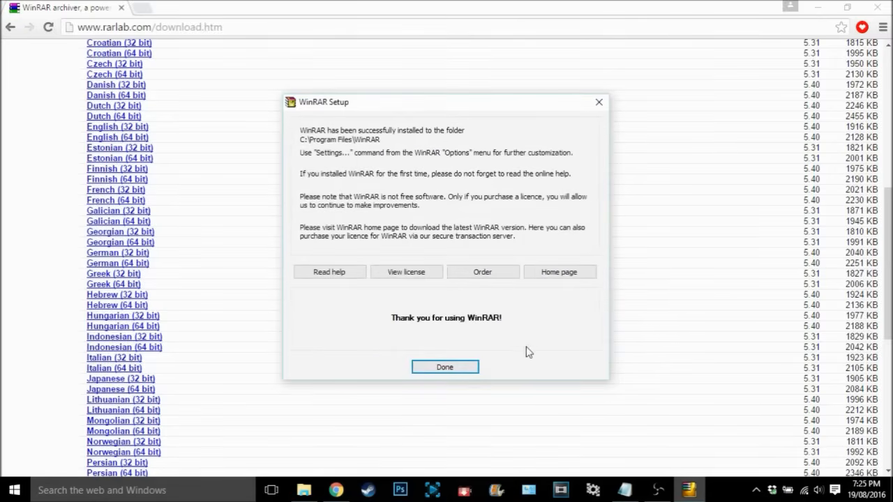
{"action": "mouse_move", "coordinate": [443, 367]}
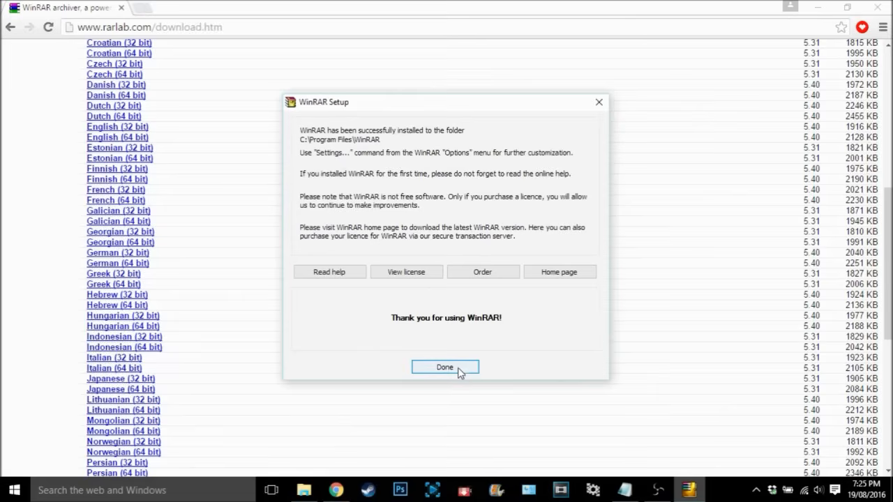
Step: Finish setup with Done and close the WinRAR shortcuts folder and notes window
{"action": "left_click", "coordinate": [445, 366]}
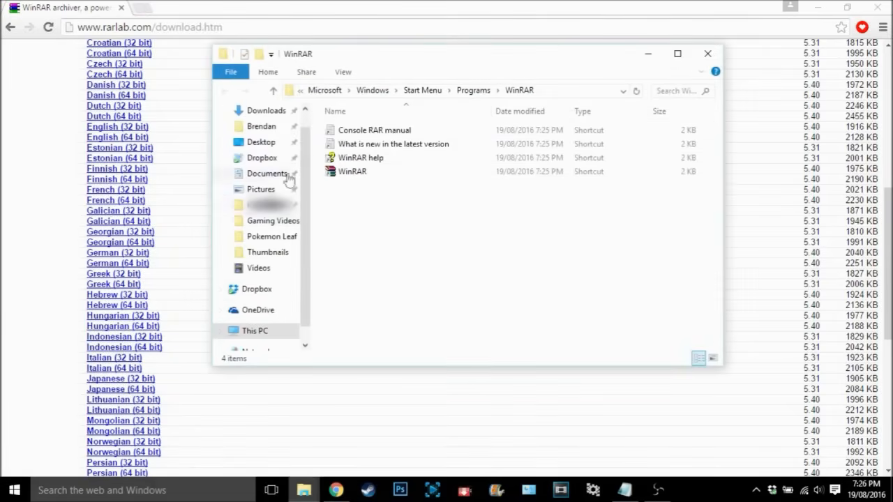
{"action": "mouse_move", "coordinate": [309, 99]}
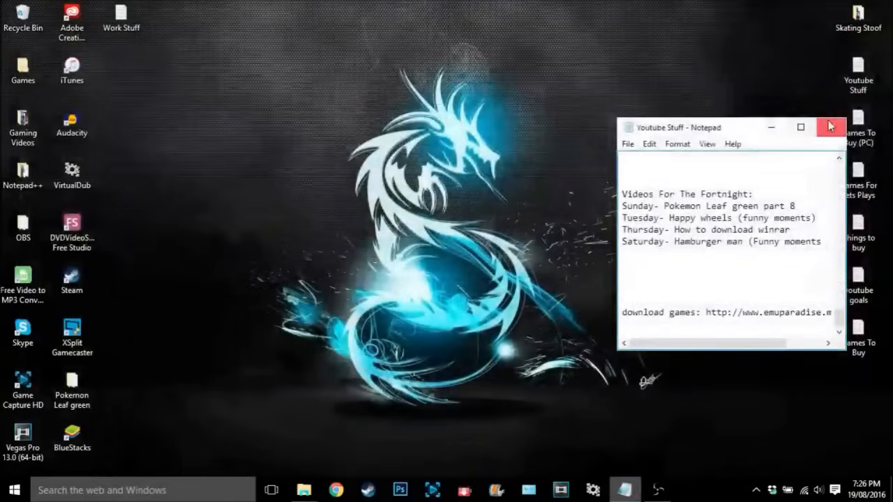
{"action": "left_click", "coordinate": [830, 126]}
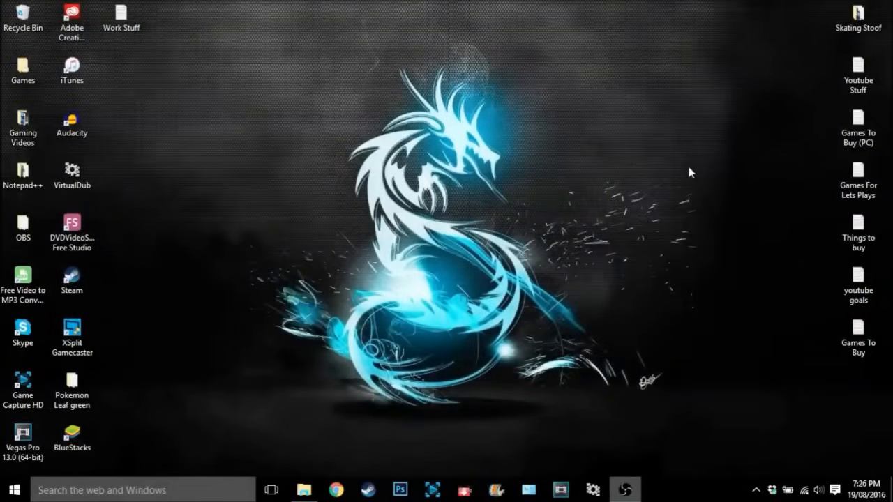